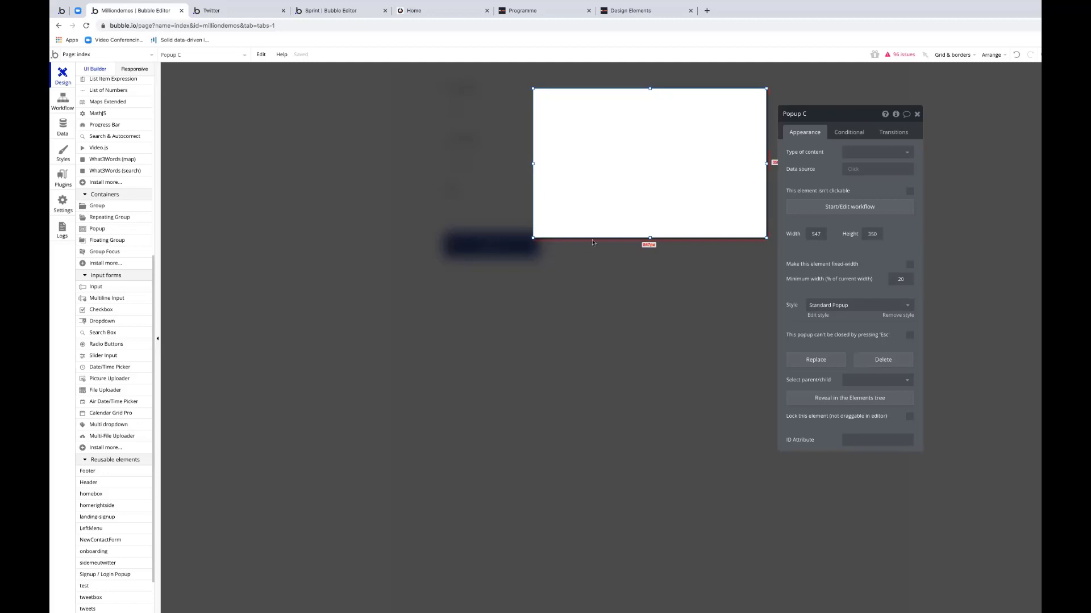
mouse_move(751, 144)
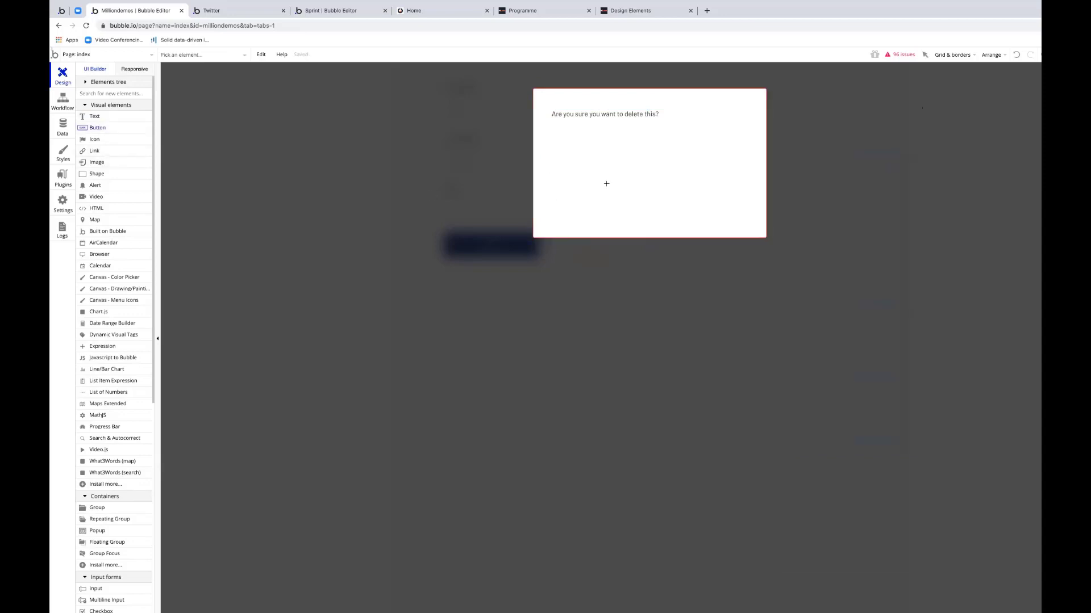
Step: Add a Yes button in the popup and a copy beside it relabelled No
click(583, 179)
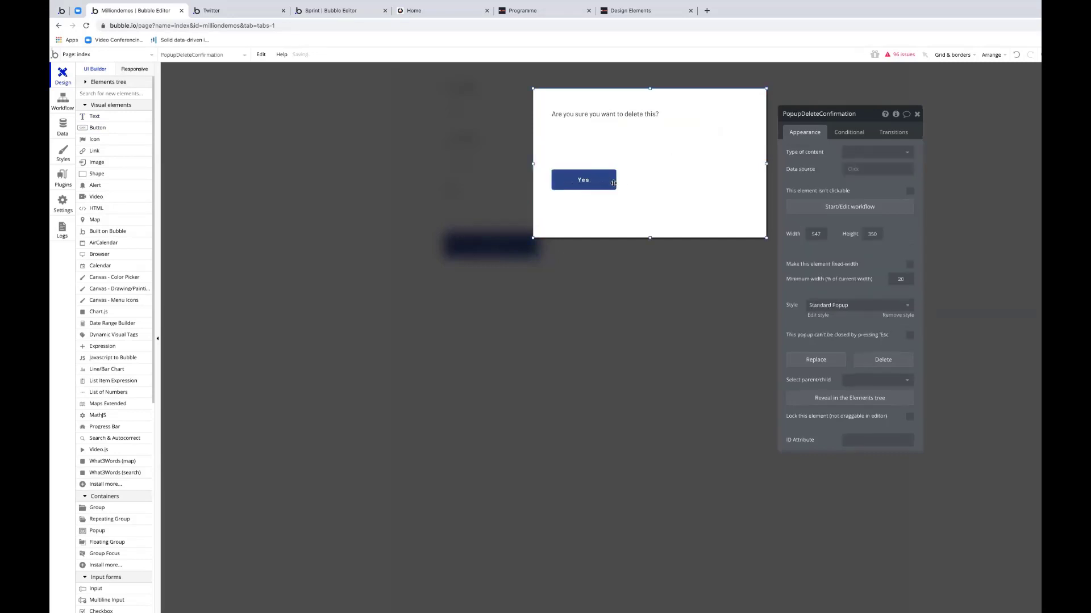
click(583, 180)
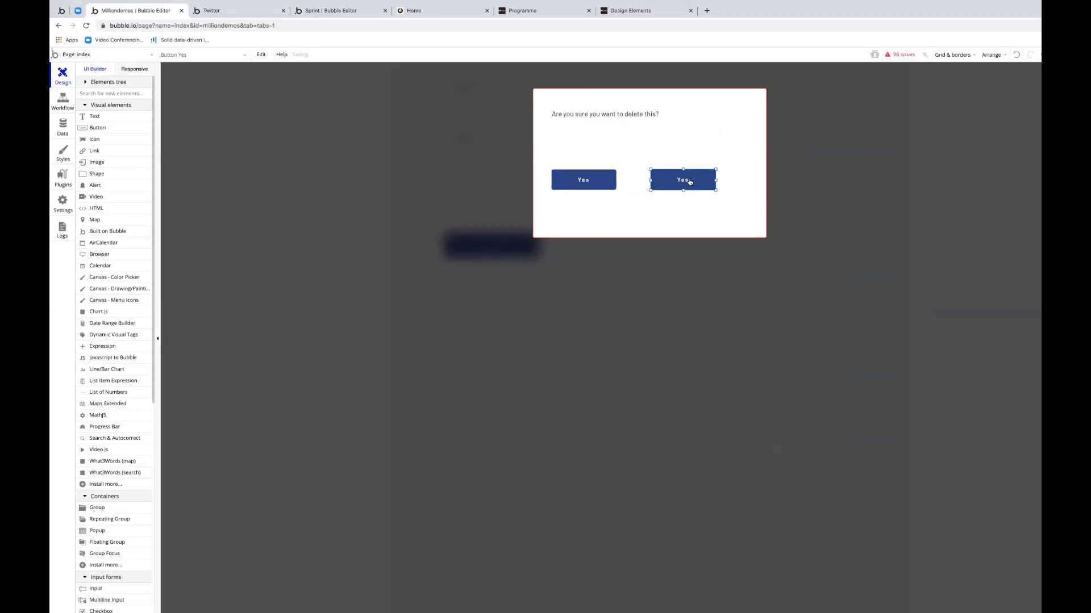
click(682, 179)
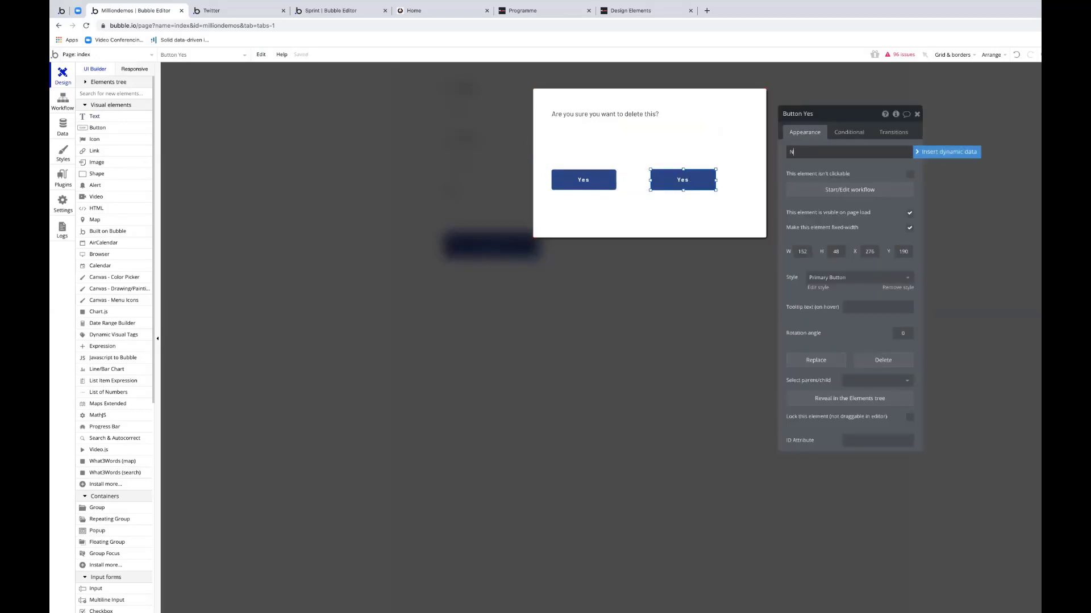
text(o)
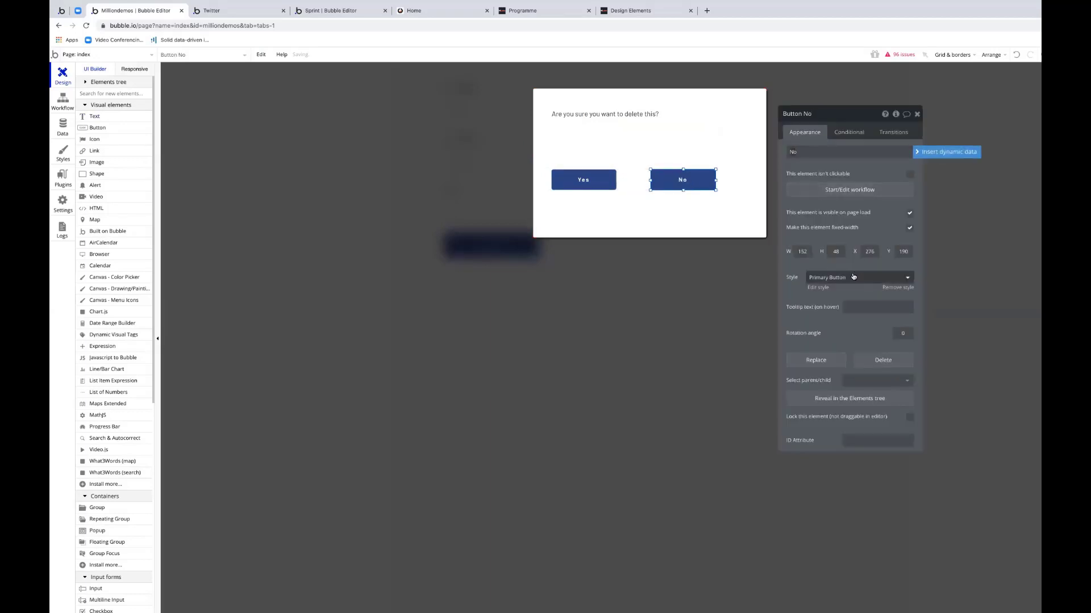
Step: Give the No button the green Secondary Button style
click(859, 278)
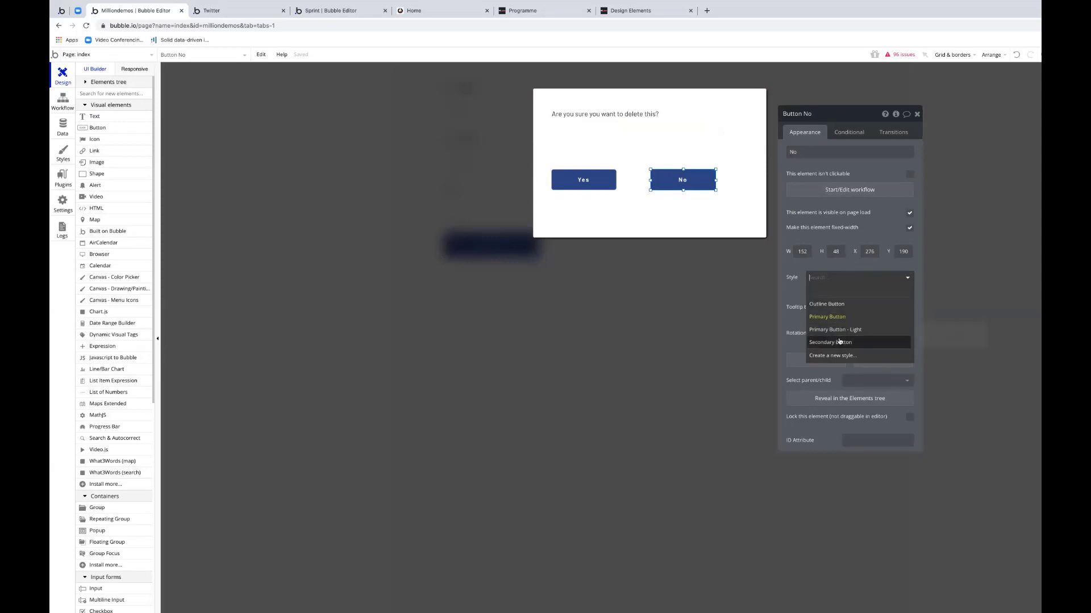
click(829, 342)
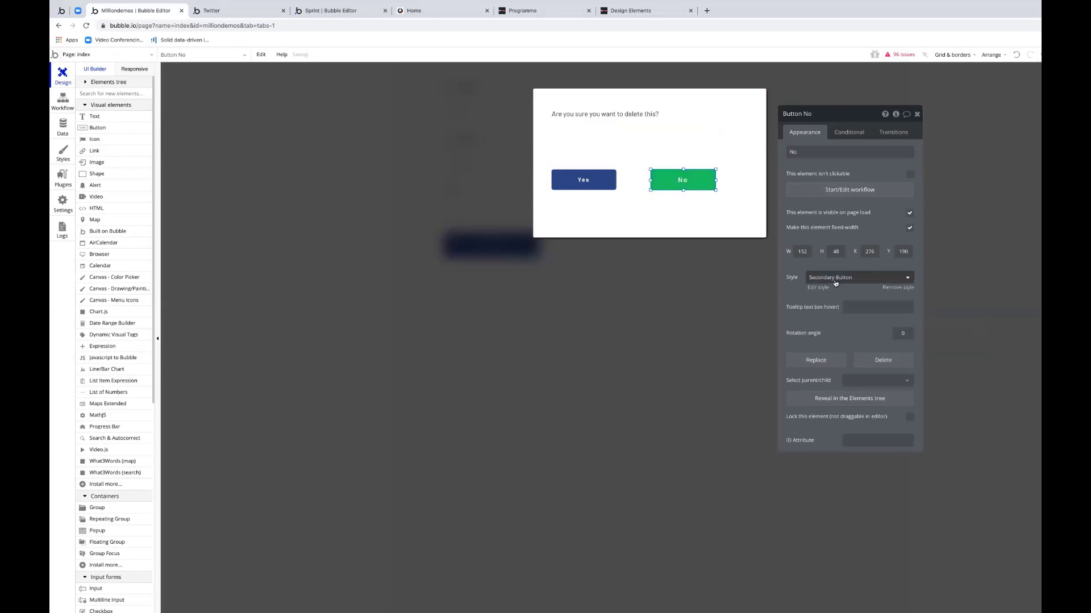
click(859, 277)
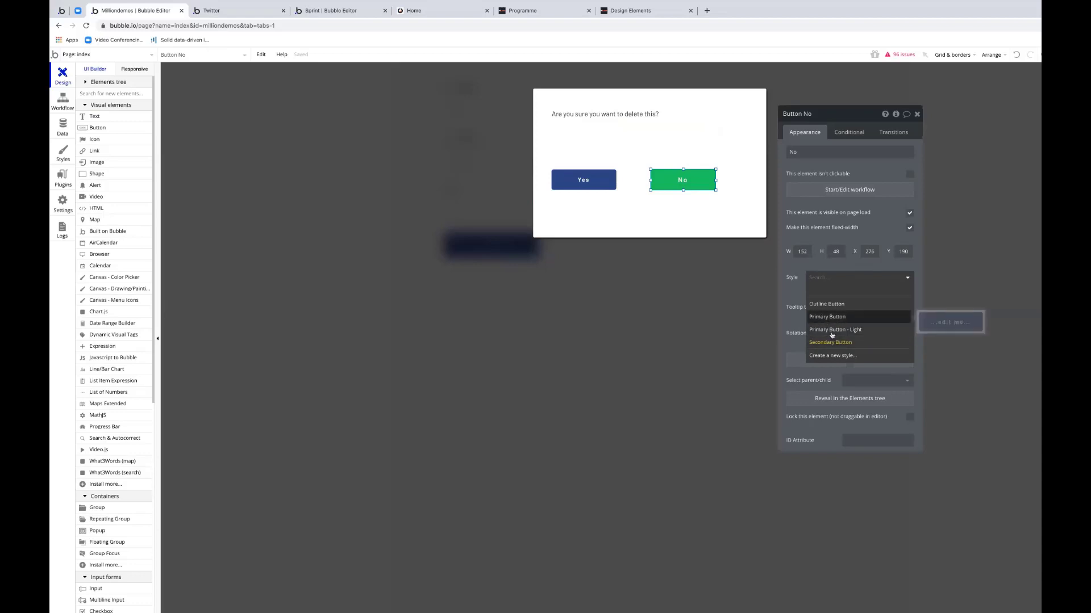
click(829, 342)
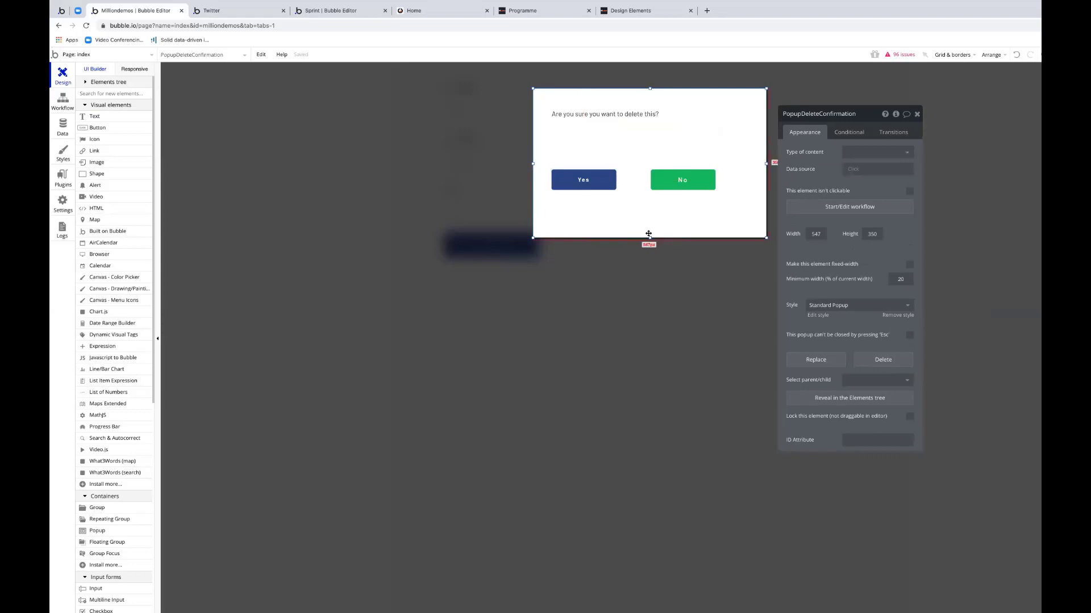
Step: Shrink the popup to 495 by 282 and return to the index page
drag(649, 233, 648, 210)
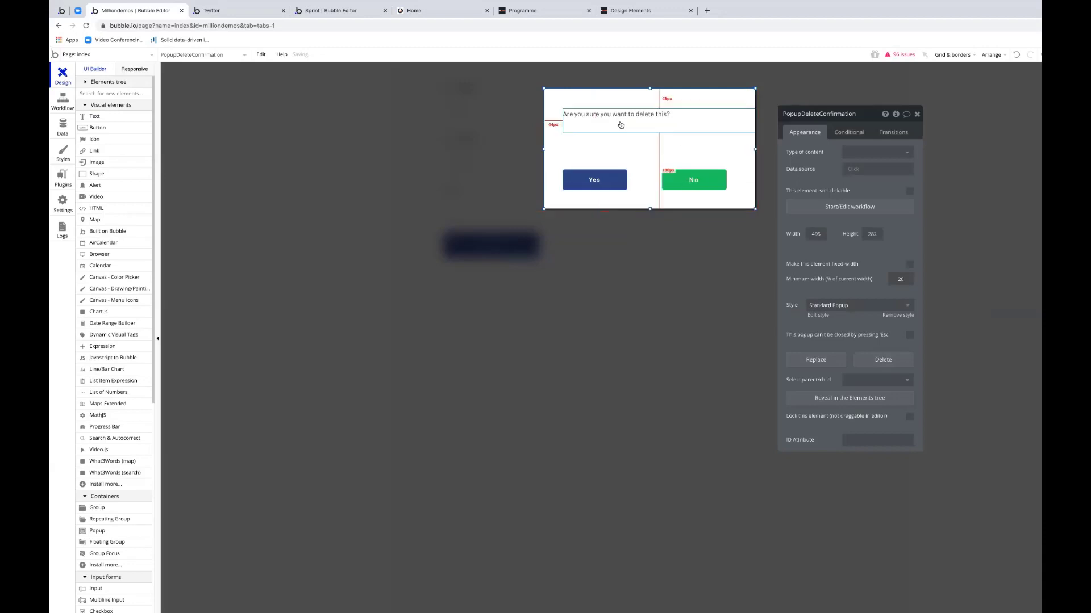
click(613, 129)
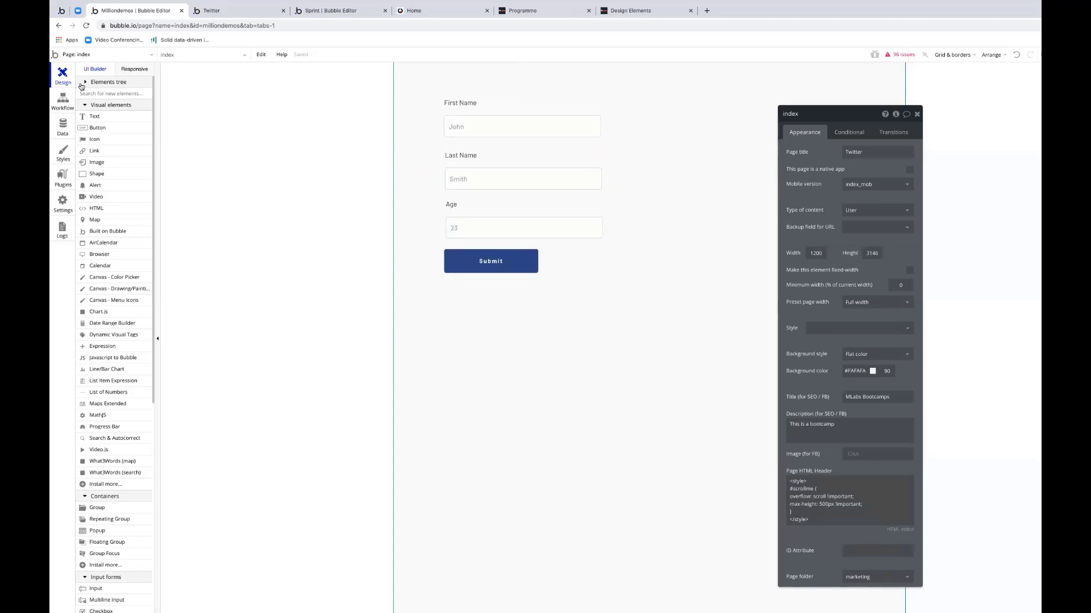
Step: Reopen PopupDeleteConfirmation from the Elements tree to review its settings
click(109, 82)
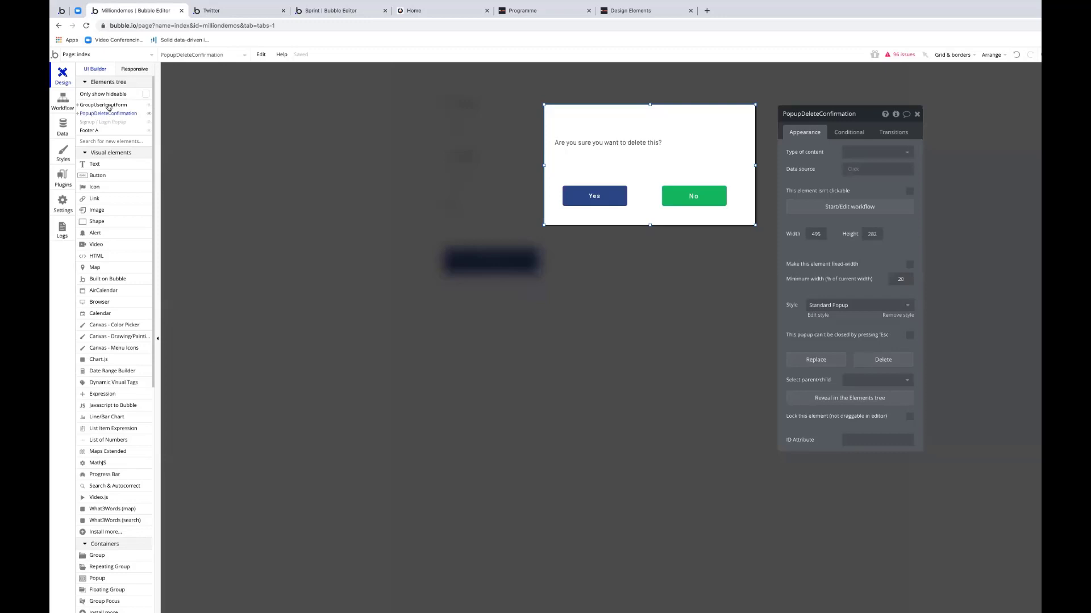
mouse_move(465, 164)
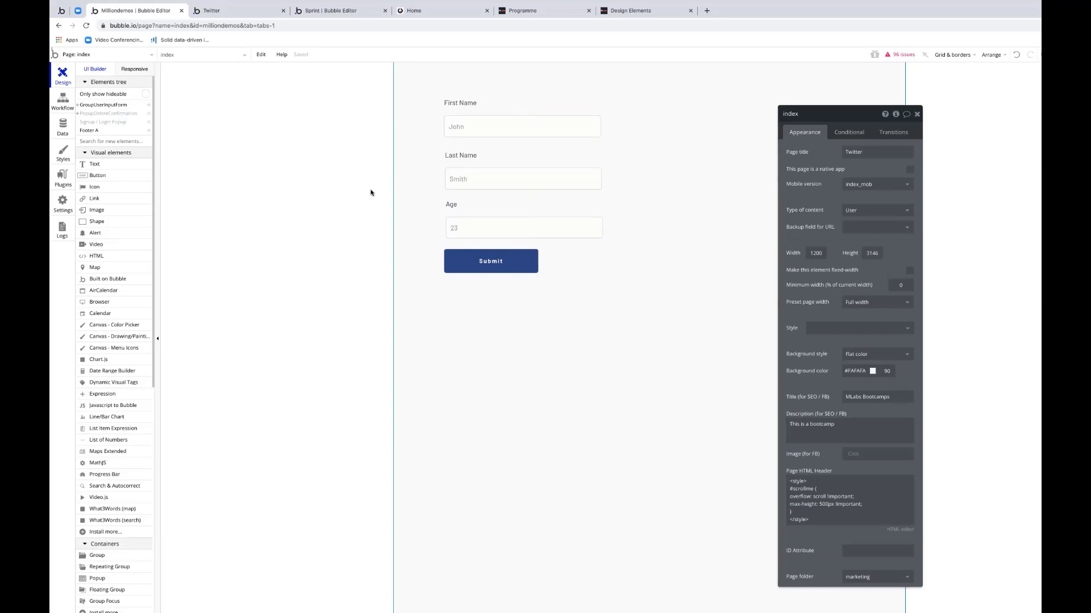
mouse_move(151, 123)
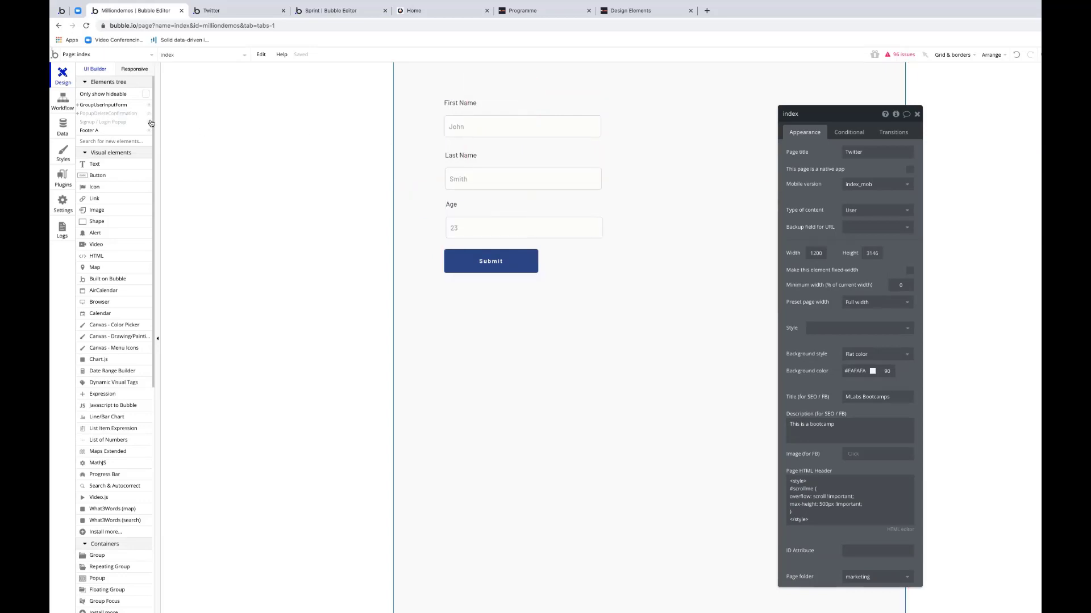
click(108, 112)
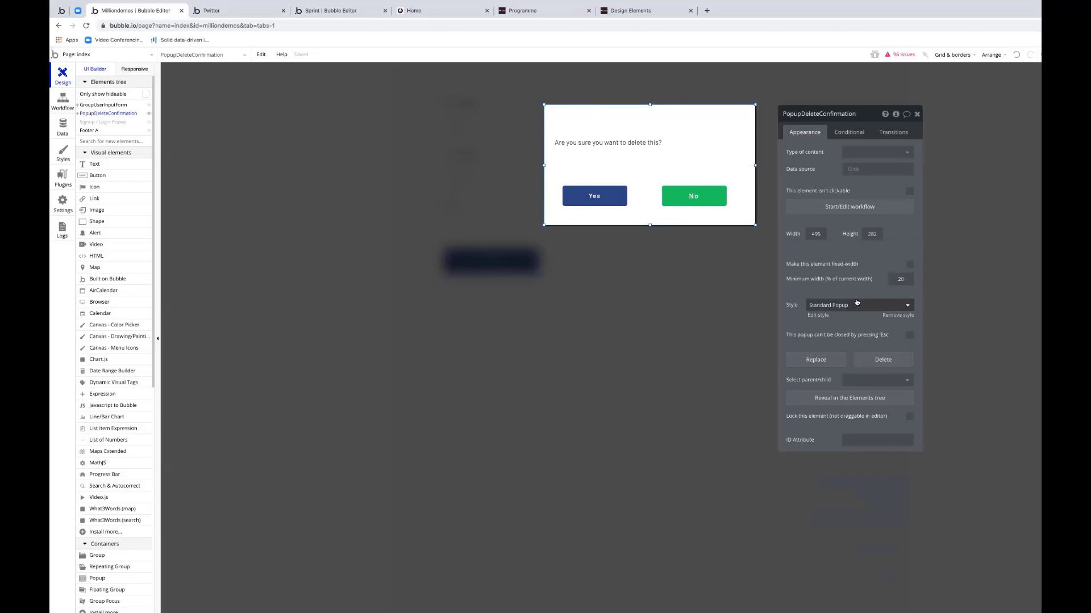
mouse_move(855, 318)
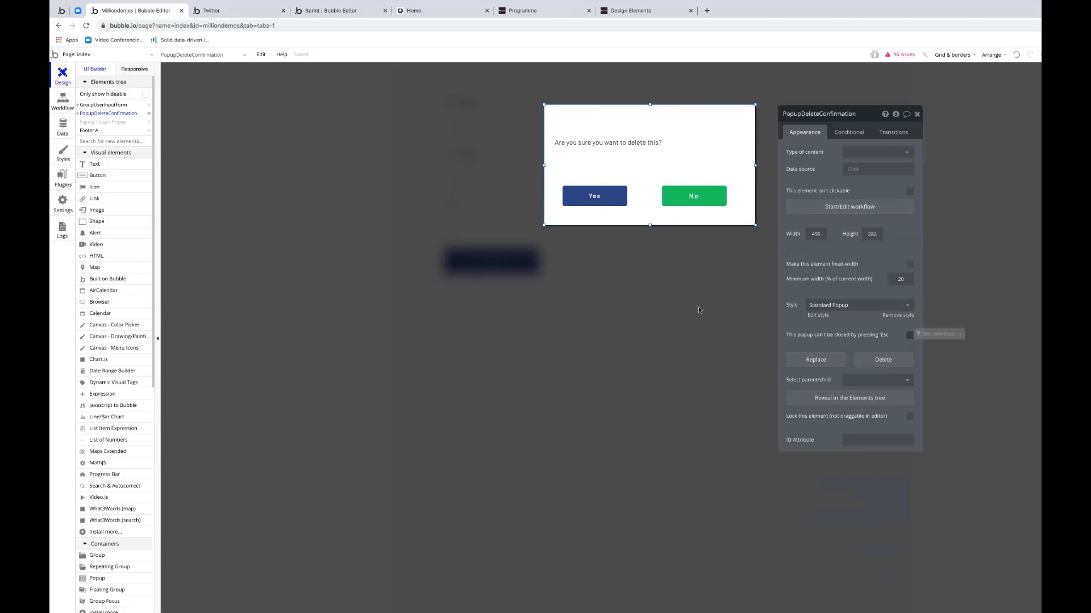
mouse_move(306, 132)
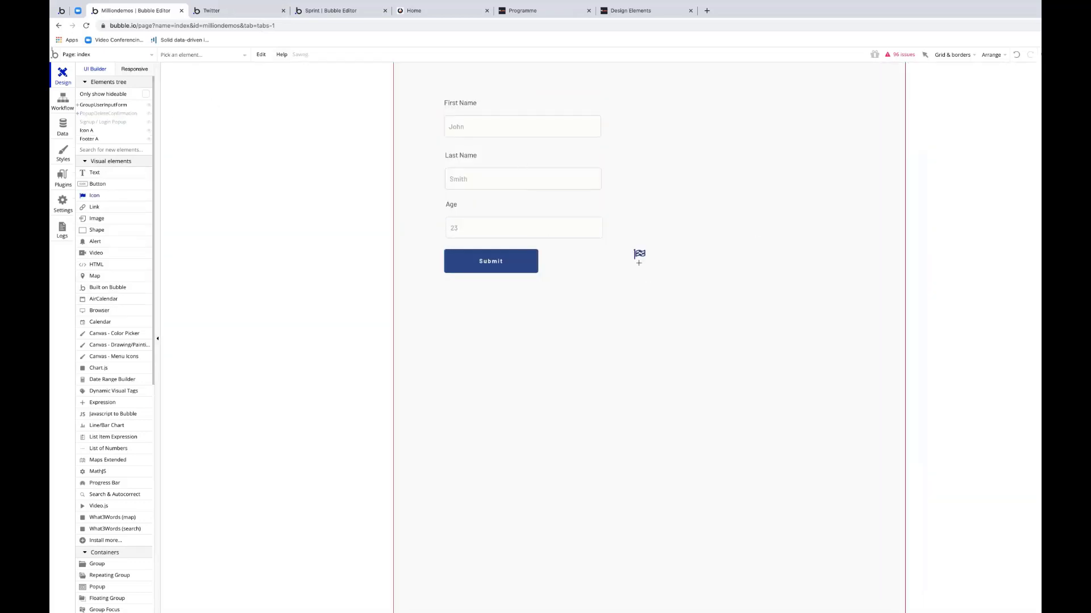
Step: Make clicking the trash icon run a workflow that shows PopupDeleteConfirmation
click(637, 253)
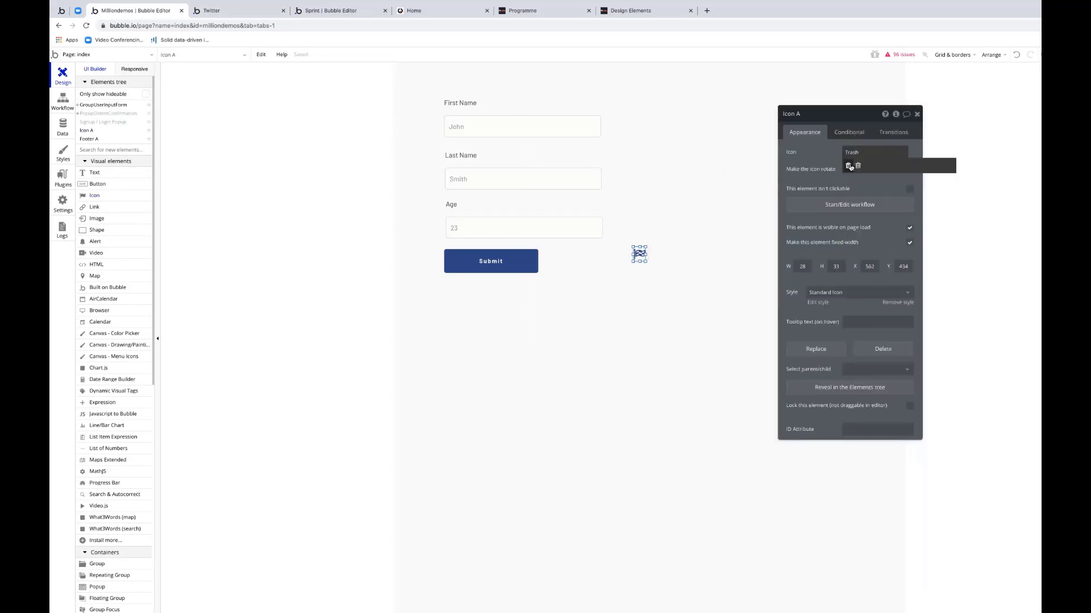
click(63, 102)
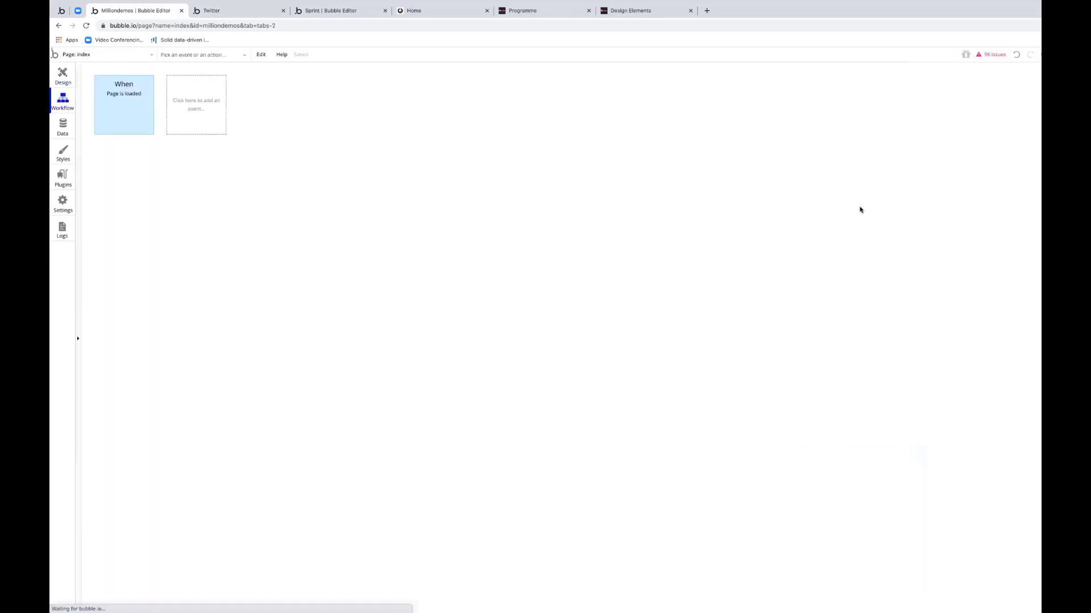
click(140, 160)
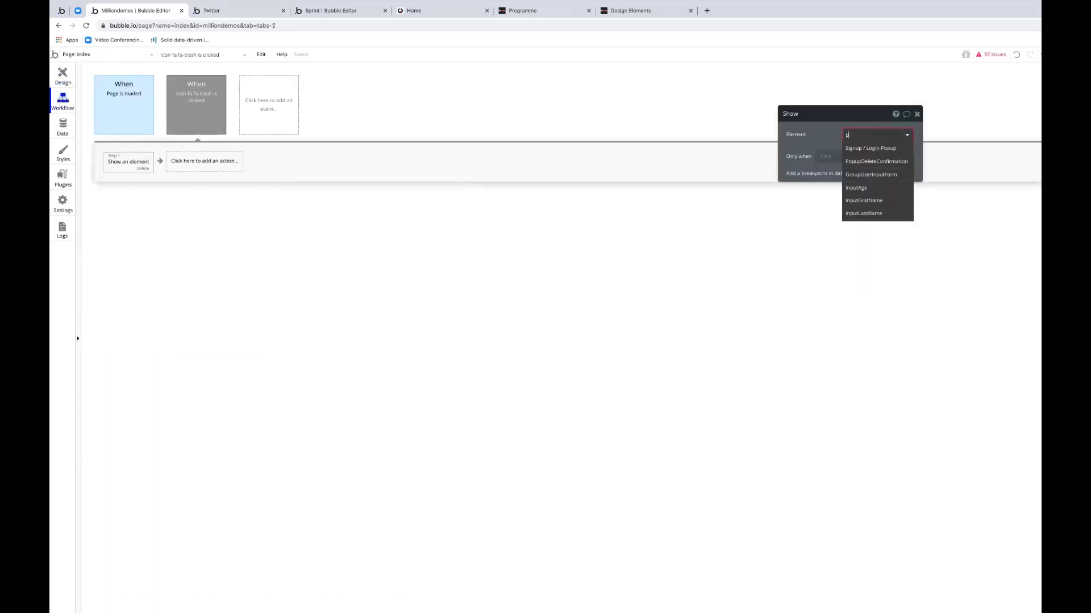
text(op)
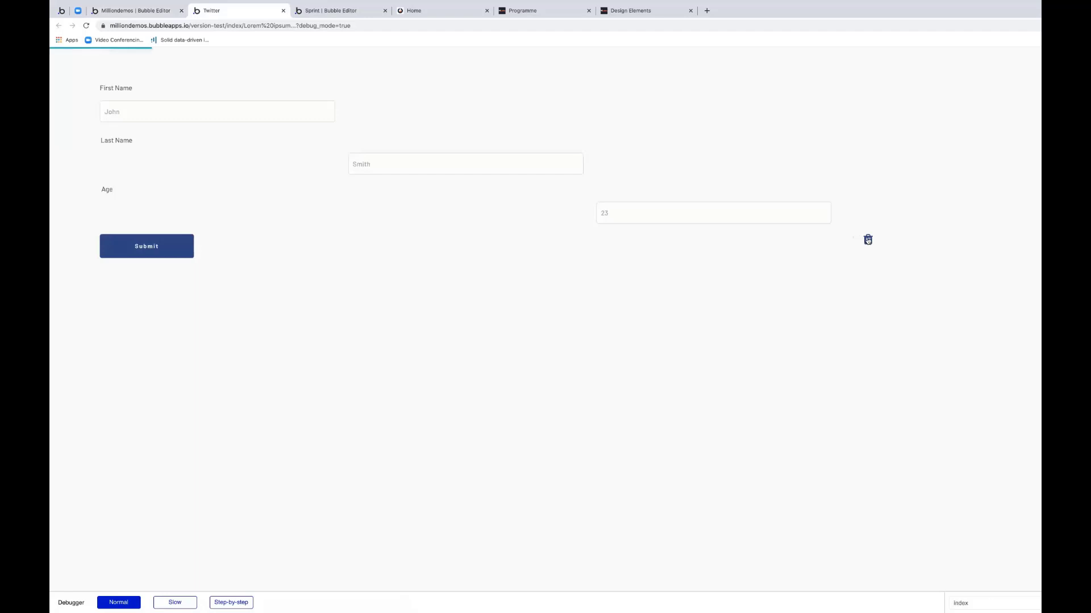
Step: Test the trash icon in preview, dismiss the confirmation, and return to the editor
click(867, 240)
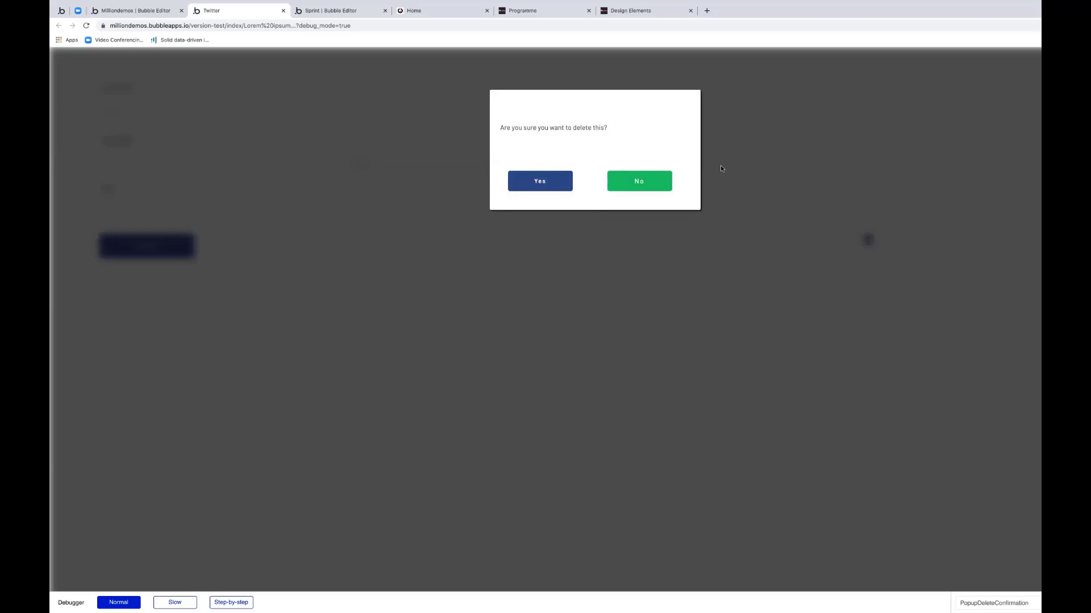
mouse_move(949, 98)
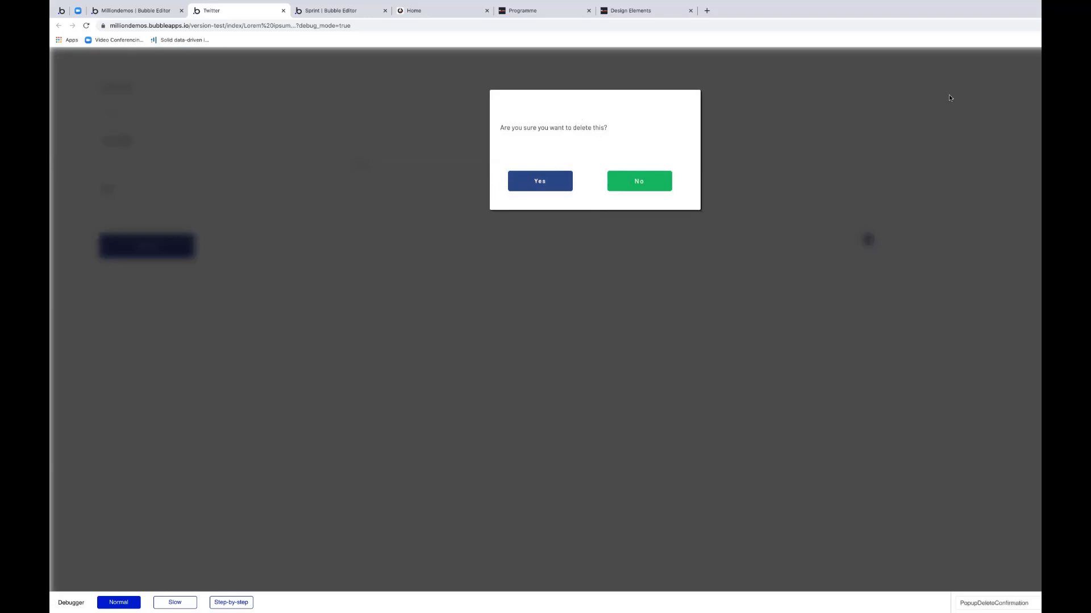
click(638, 181)
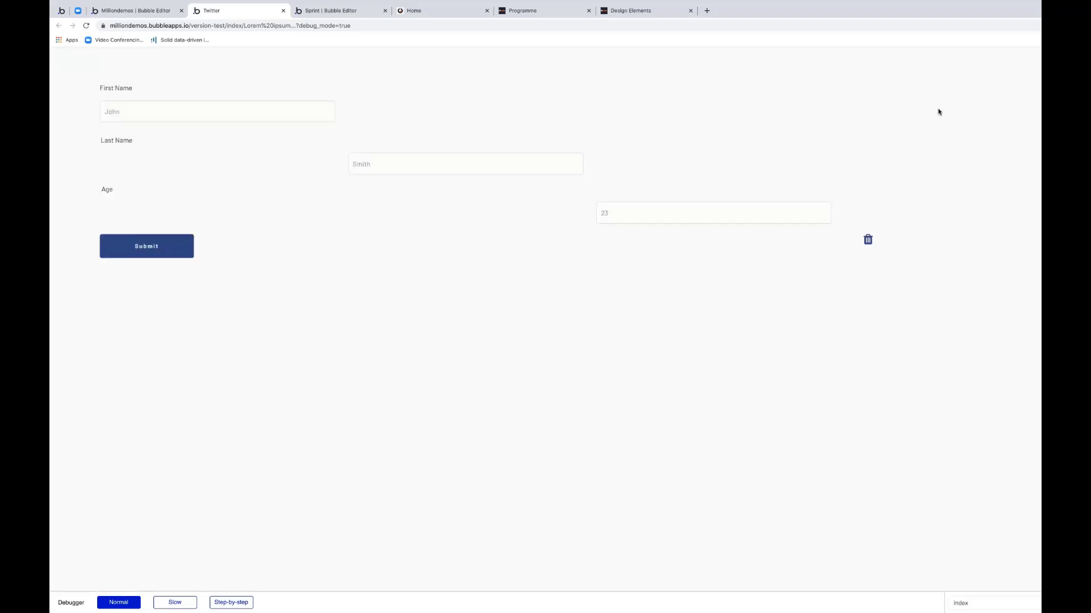
mouse_move(907, 126)
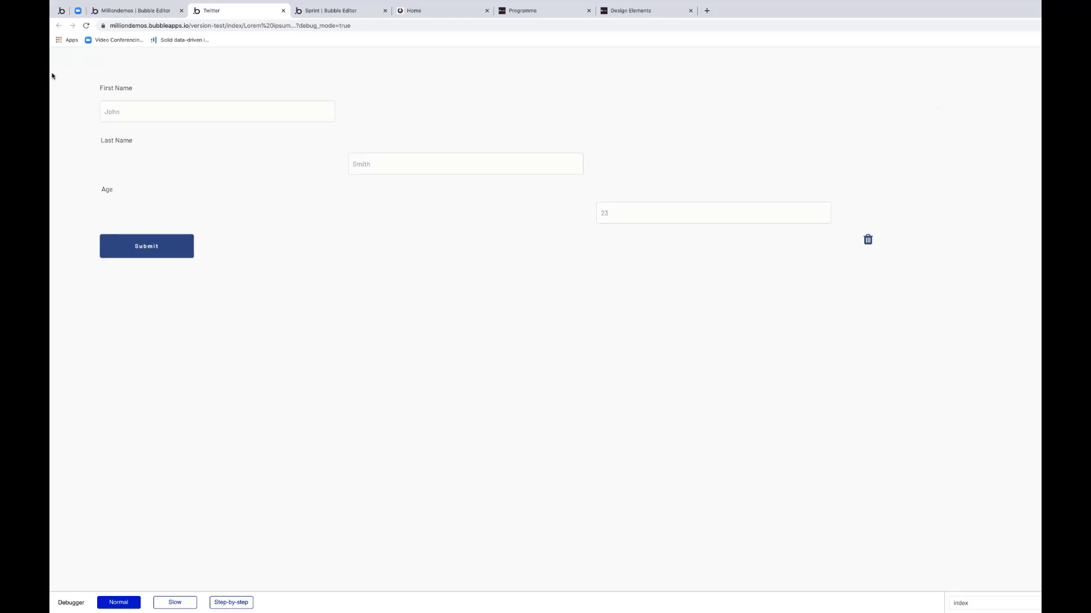
click(136, 10)
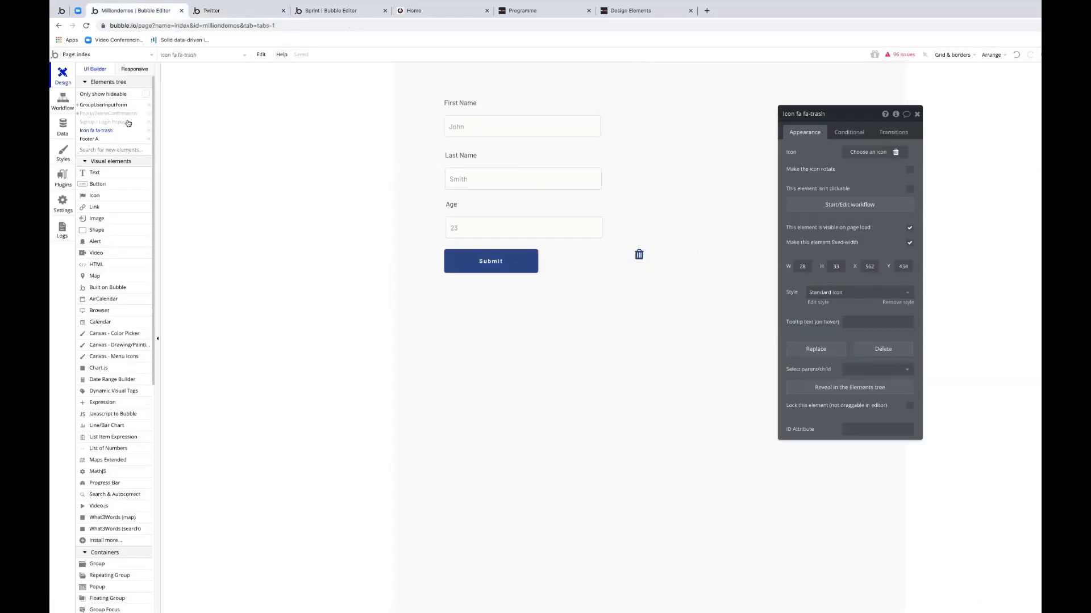
Step: Set PopupDeleteConfirmation so it can't be closed by pressing Esc
click(108, 113)
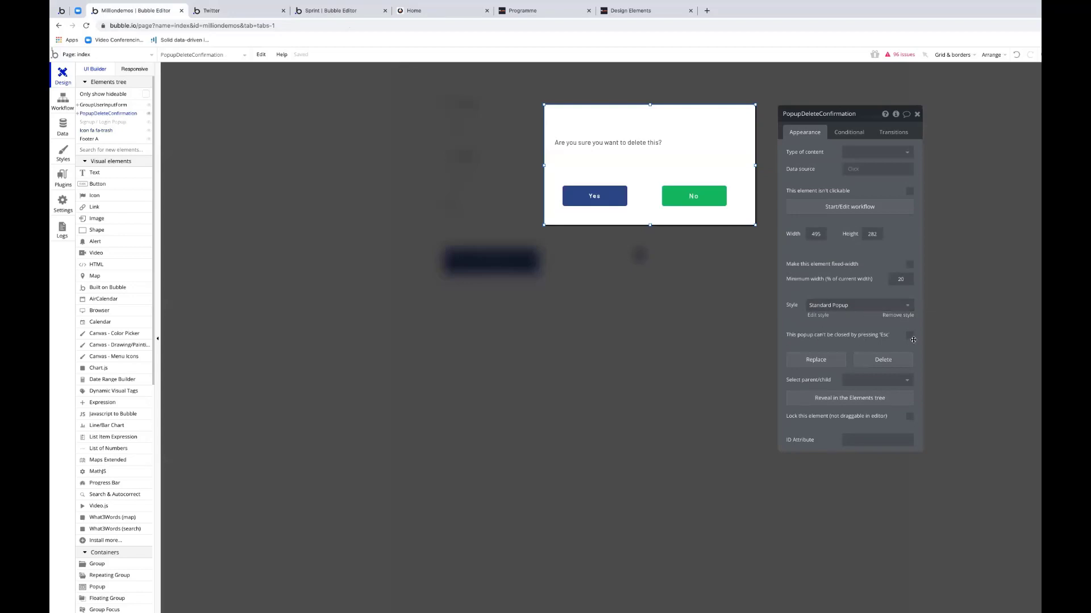
click(908, 334)
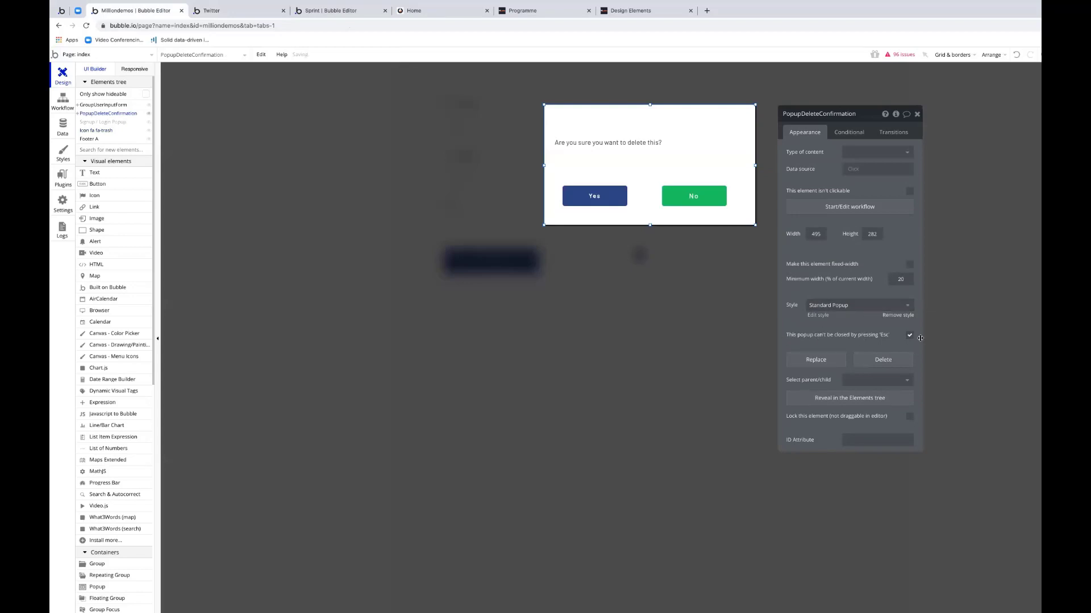
click(908, 334)
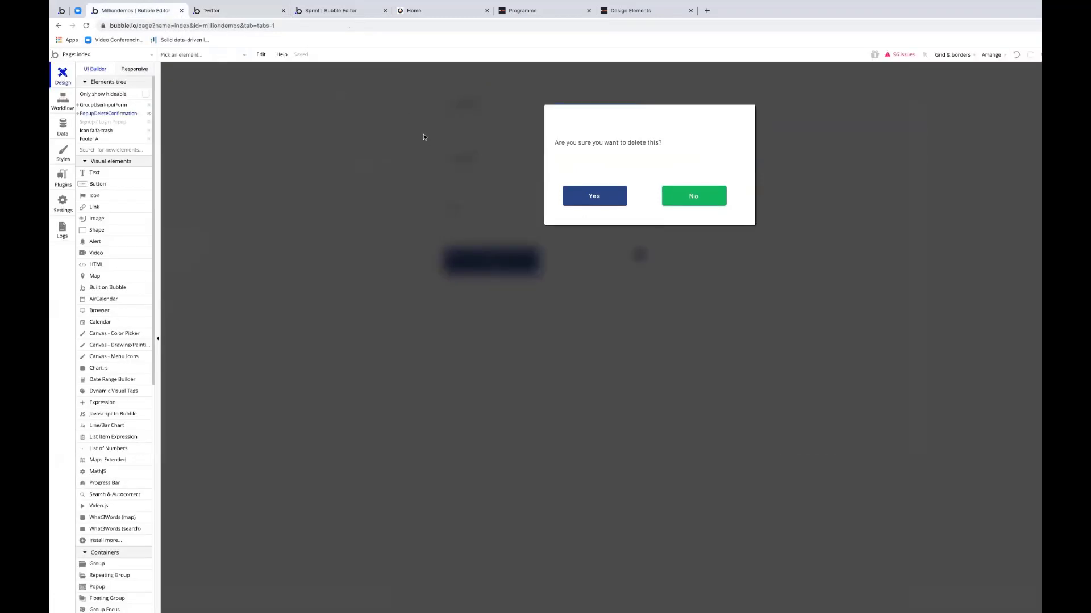
mouse_move(389, 160)
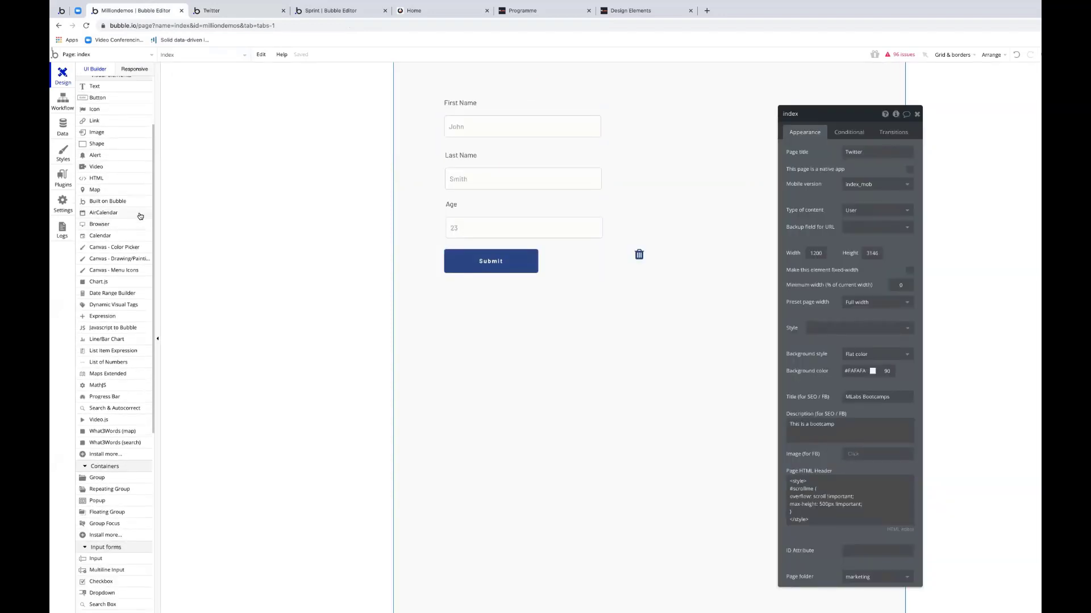
scroll(down, 3)
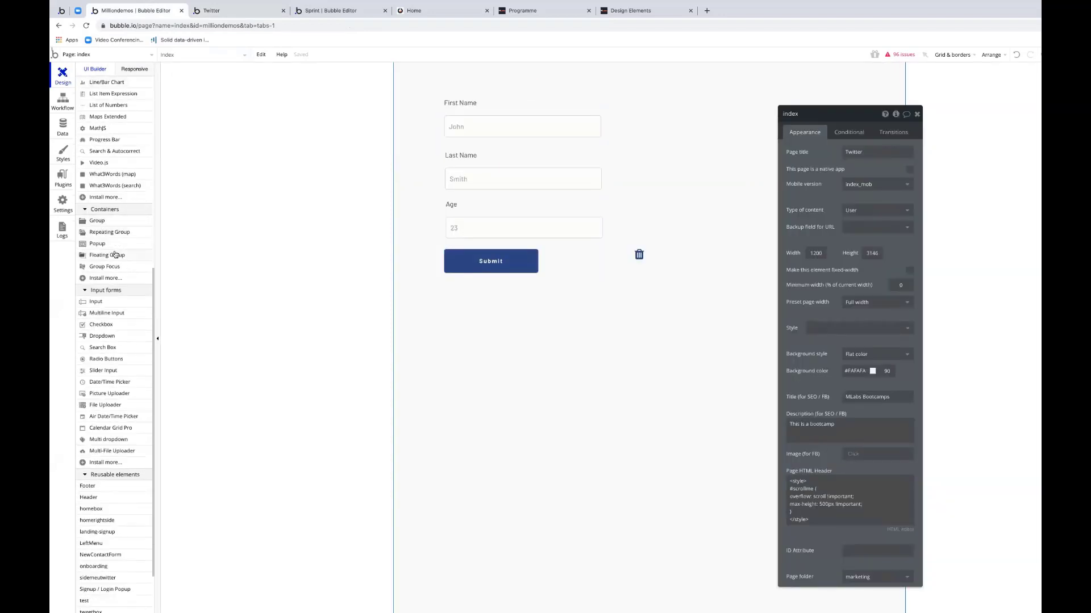